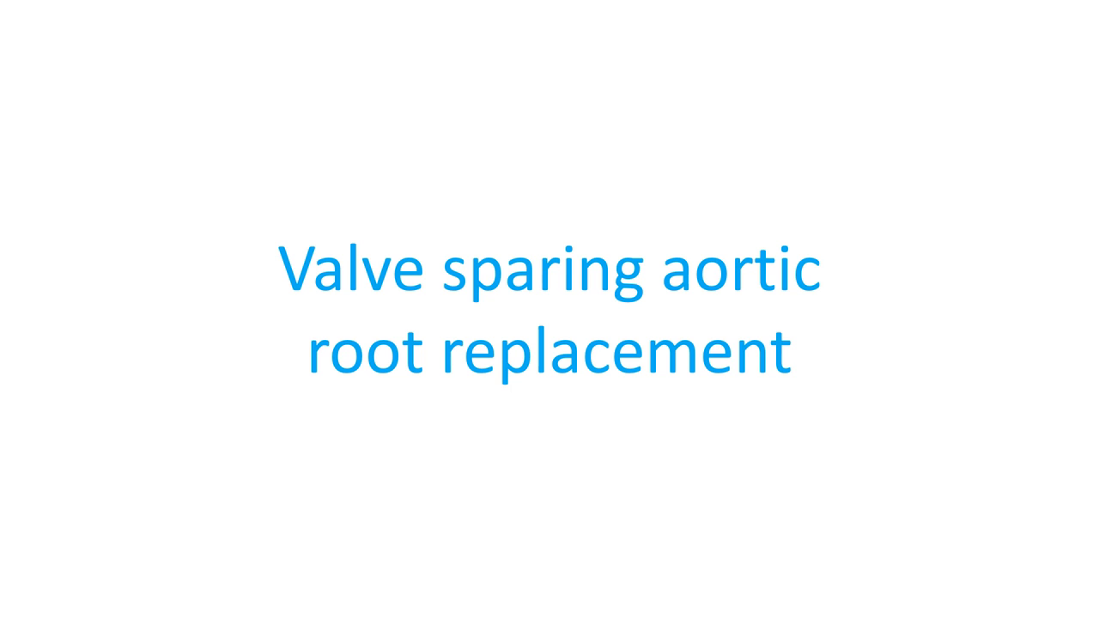
key("Right")
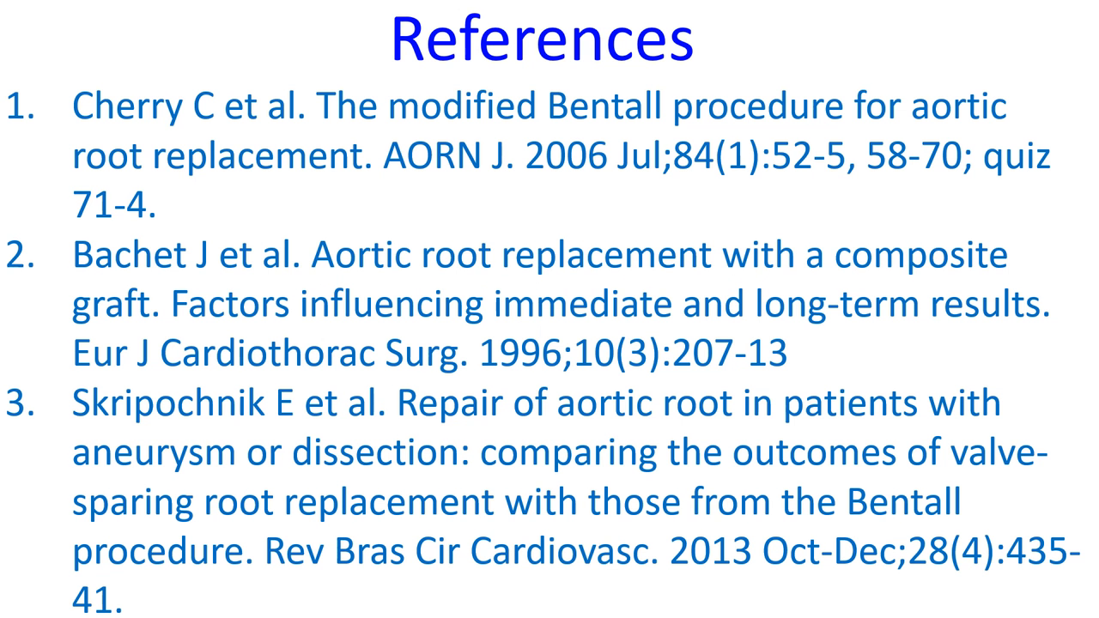